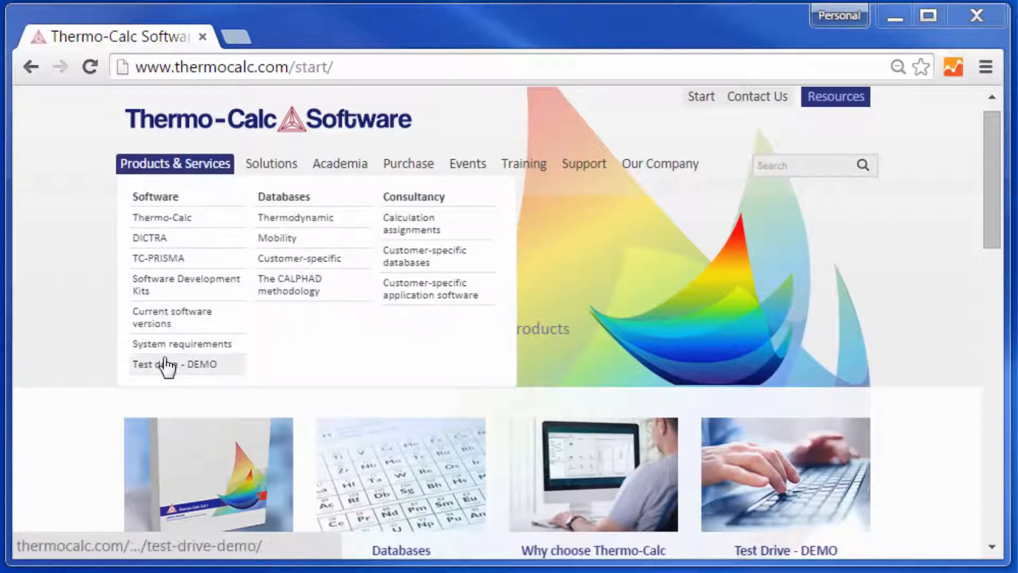
Submit the Test drive DEMO request form and note the download user name and password.
{"action": "left_click", "coordinate": [173, 364]}
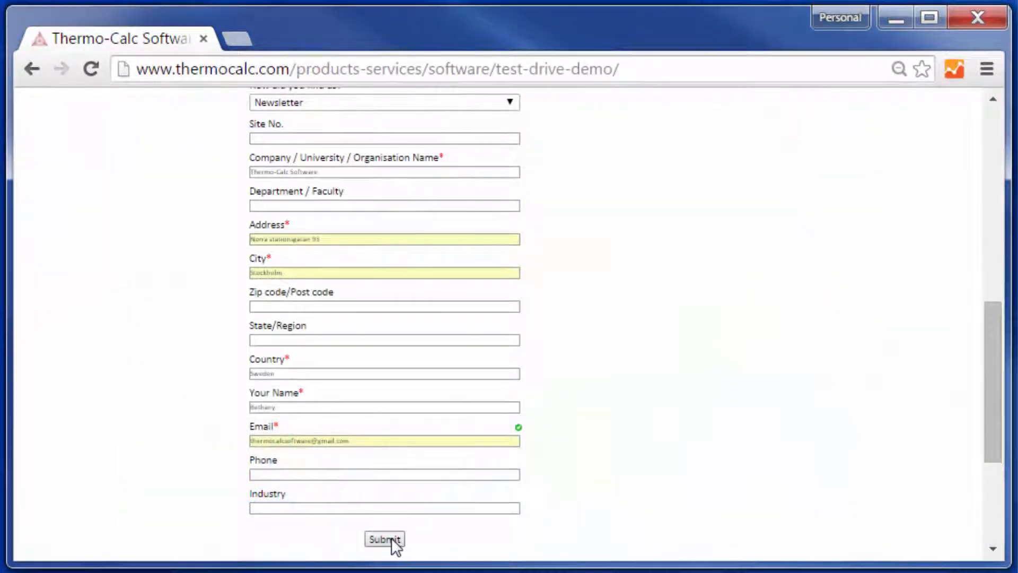
{"action": "left_click", "coordinate": [384, 538]}
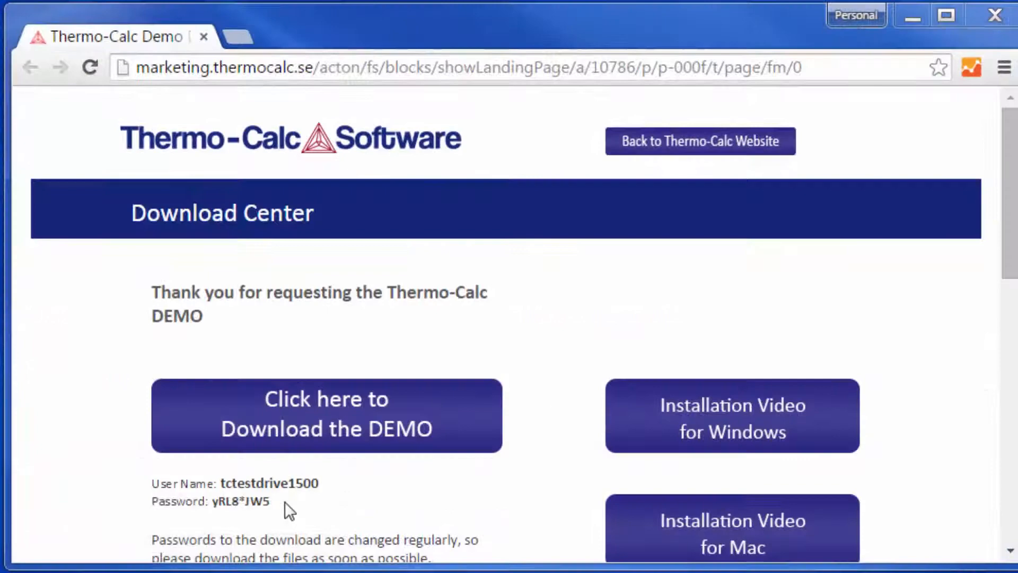
{"action": "left_click", "coordinate": [326, 415]}
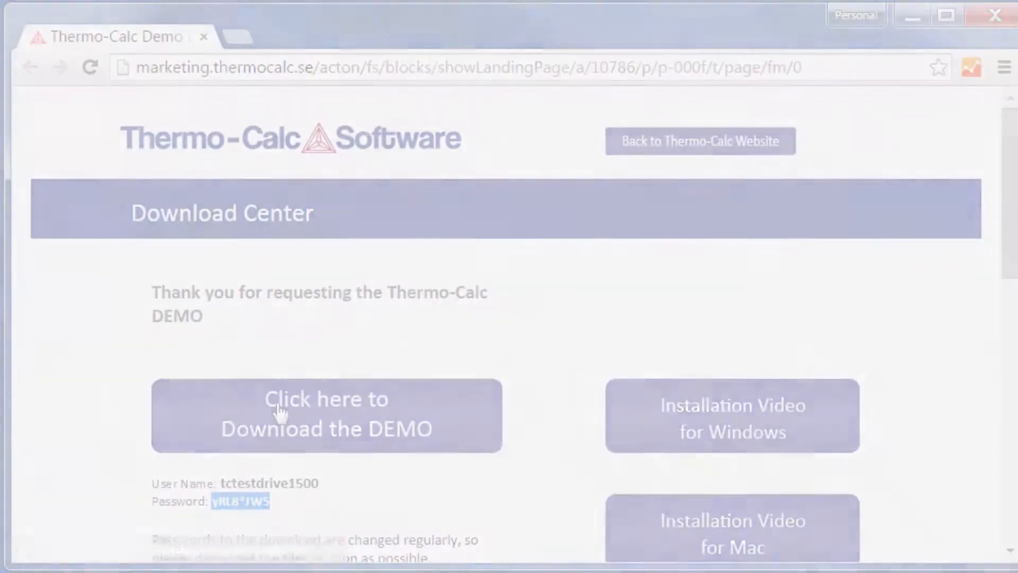
{"action": "left_click", "coordinate": [326, 415]}
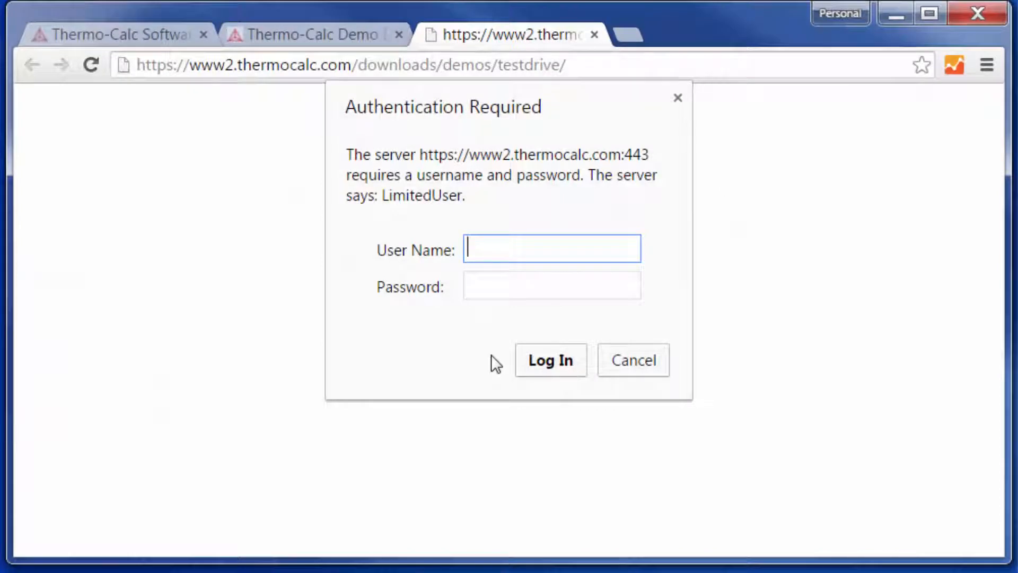
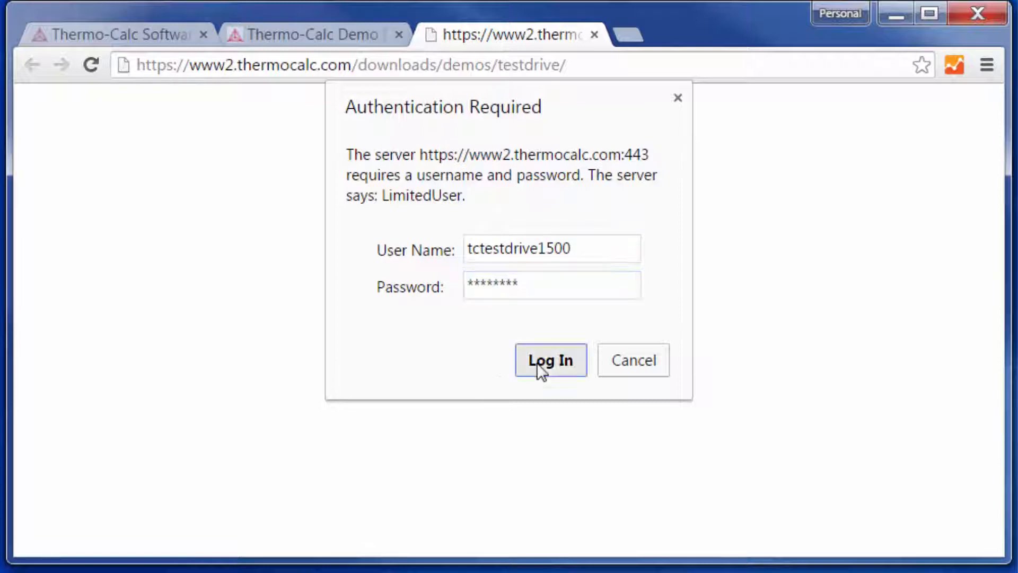
{"action": "left_click", "coordinate": [550, 359]}
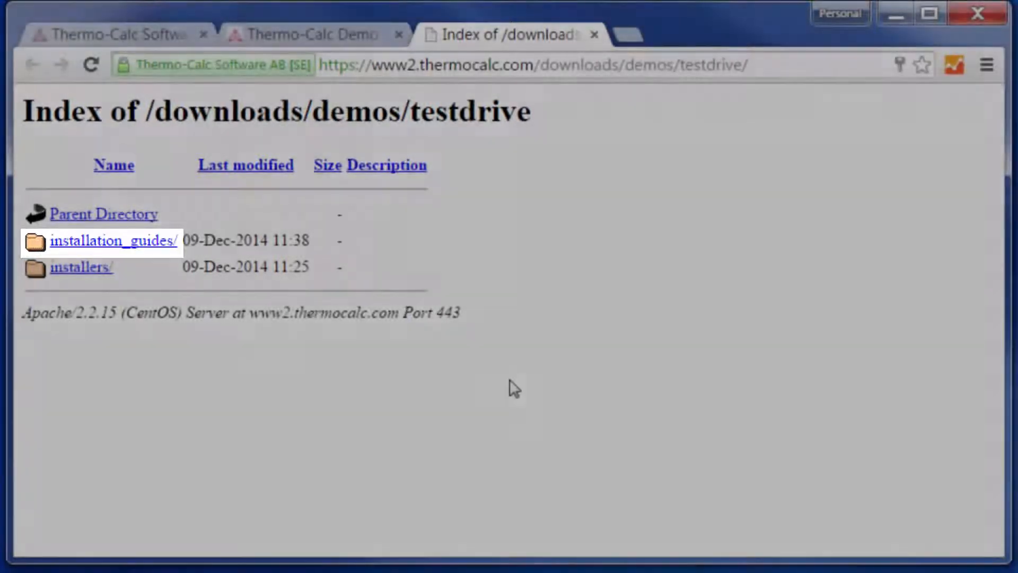
Navigate installers > Windows > 64-bit and download Thermo-Calc-Demo-2015a-windows-x64.exe.
{"action": "left_click", "coordinate": [80, 268]}
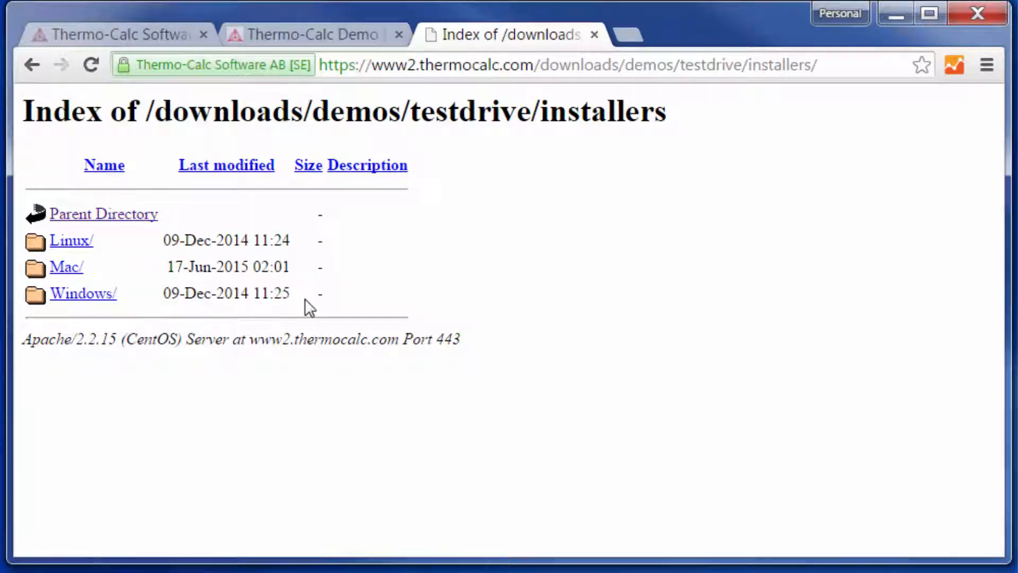
{"action": "left_click", "coordinate": [83, 293]}
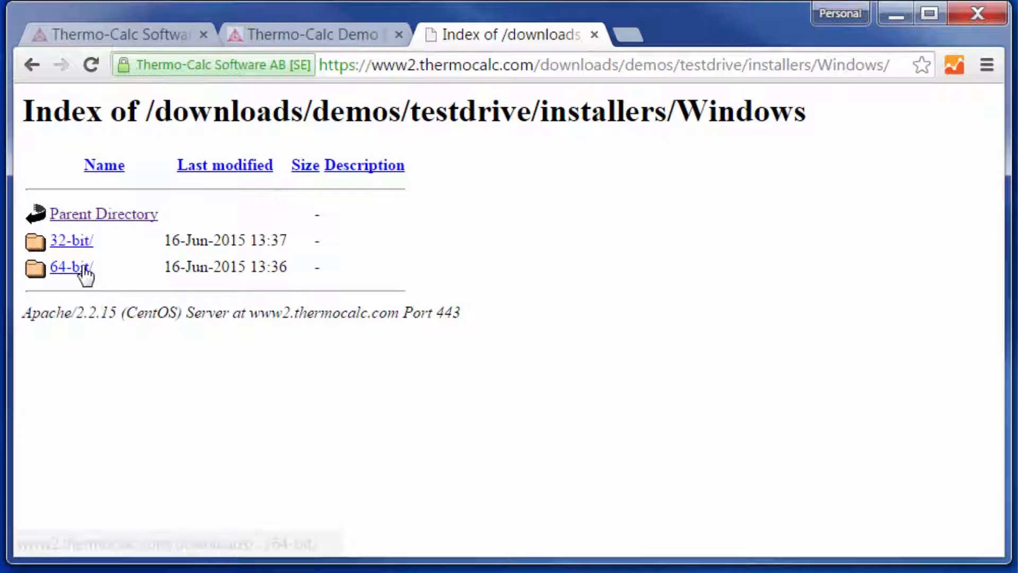
{"action": "left_click", "coordinate": [67, 268]}
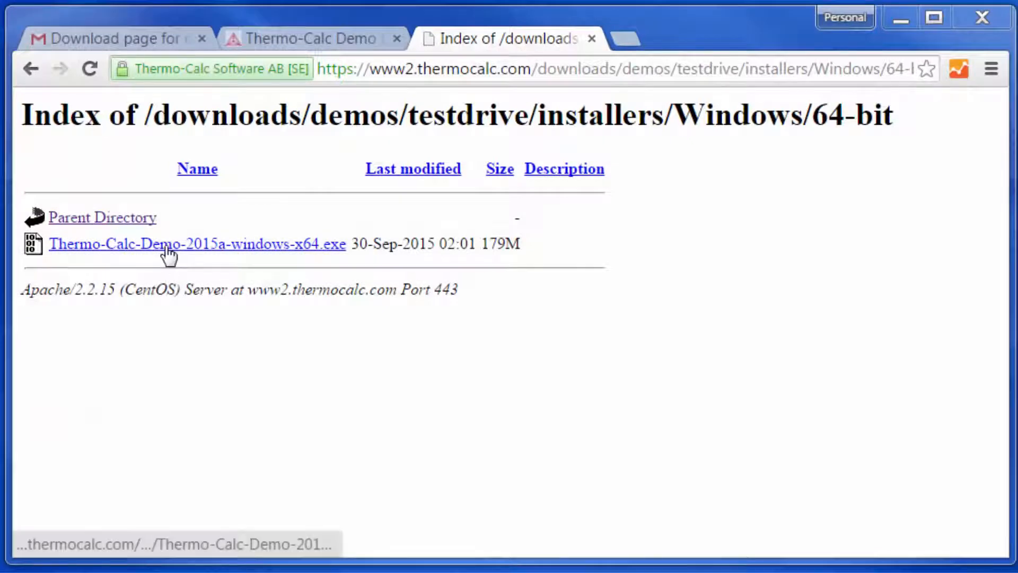
{"action": "left_click", "coordinate": [197, 244]}
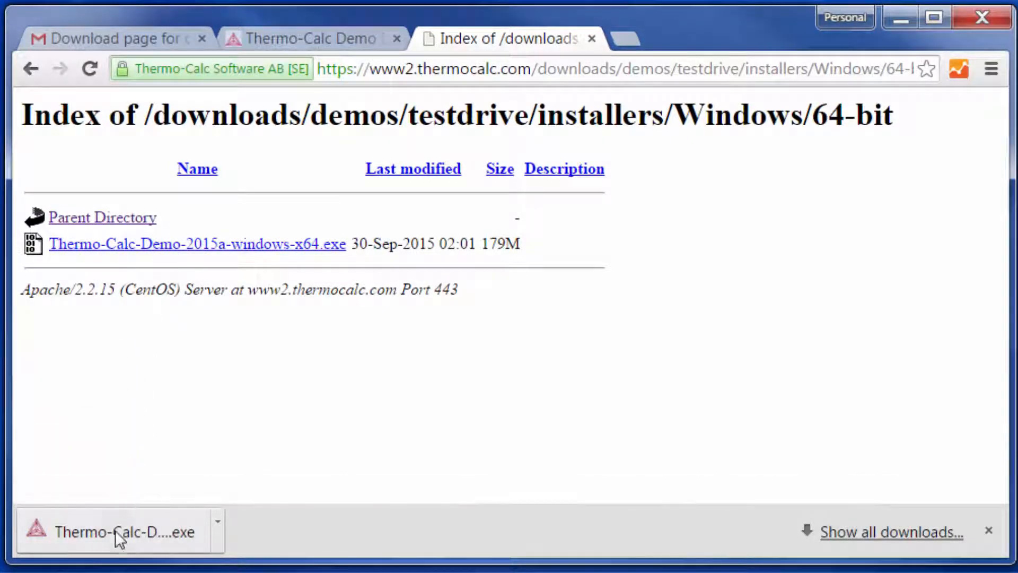
Run the downloaded Thermo-Calc demo installer and accept the security warning.
{"action": "left_click", "coordinate": [117, 532]}
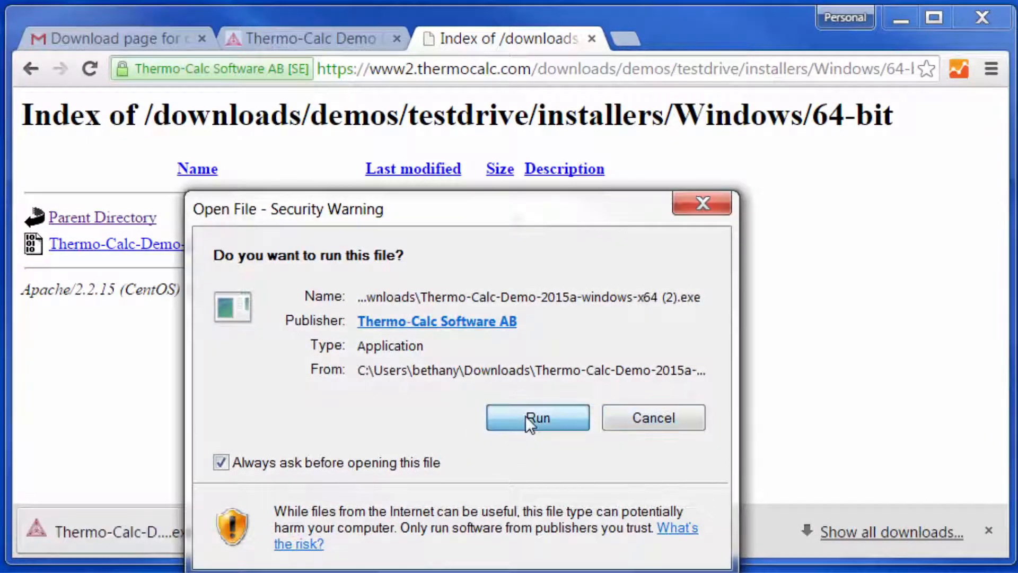
{"action": "left_click", "coordinate": [537, 418]}
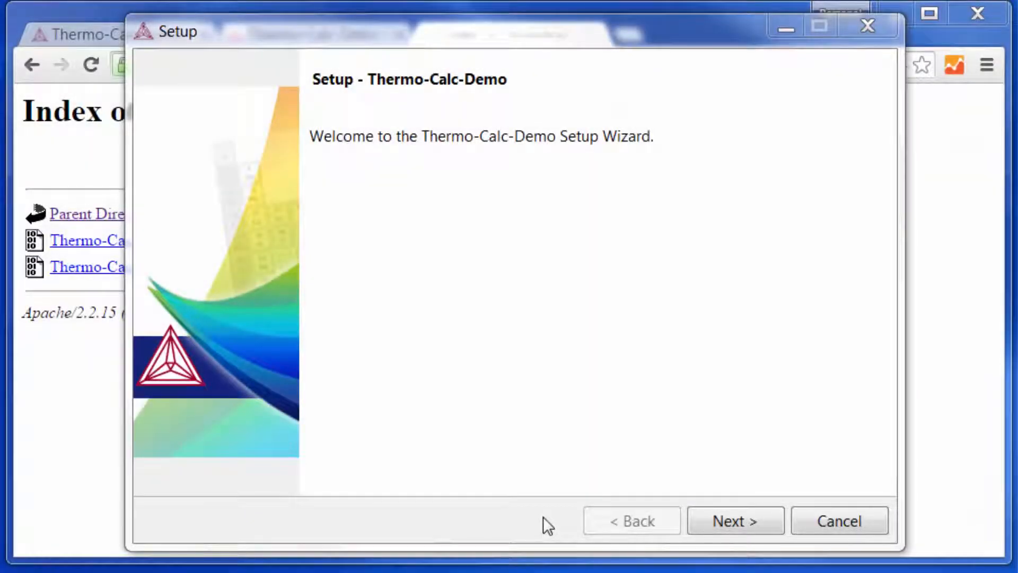
Step through the wizard with Next, install Thermo-Calc-Demo, and close it with Finish.
{"action": "left_click", "coordinate": [734, 520]}
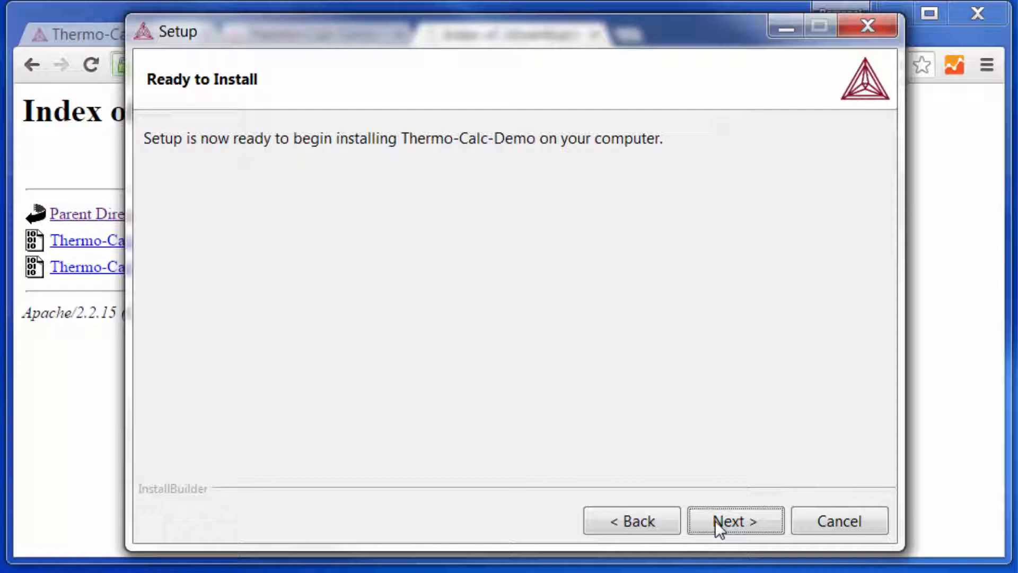
{"action": "left_click", "coordinate": [735, 520]}
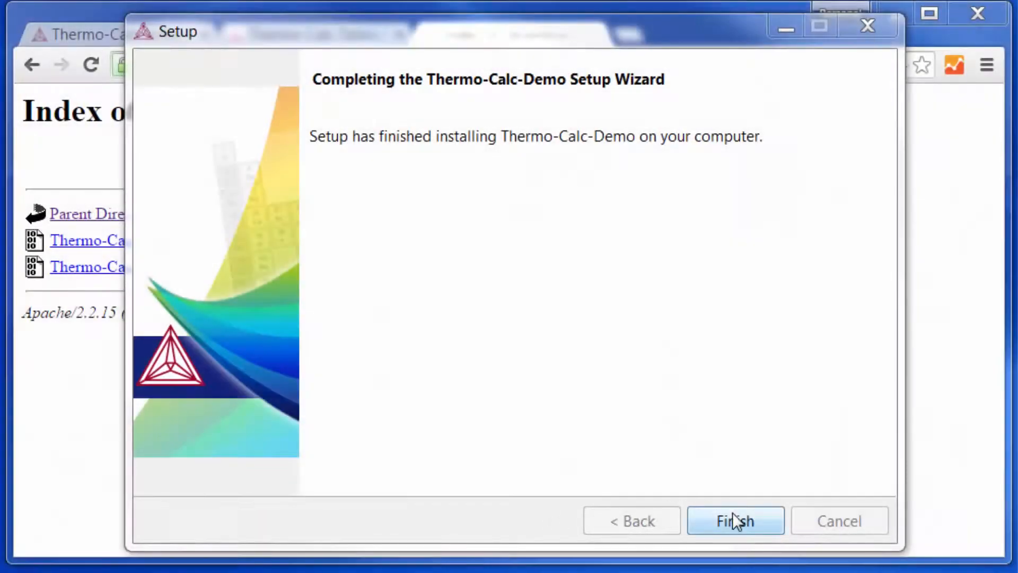
{"action": "left_click", "coordinate": [734, 520]}
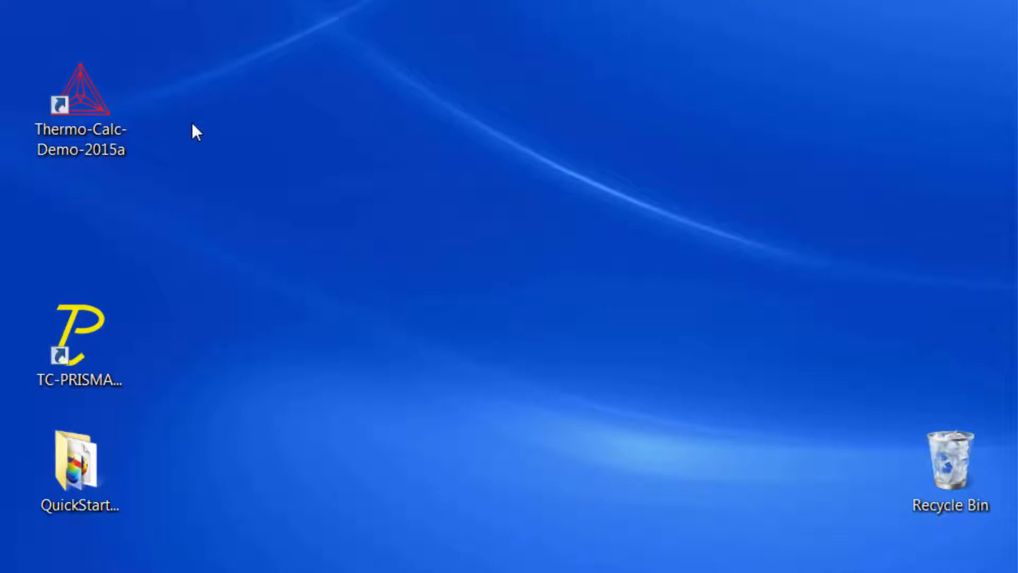
Check the Thermo-Calc-Demo-2015a shortcut's context menu, then start Thermo-Calc Limited Version 2015a from it.
{"action": "left_click", "coordinate": [80, 97]}
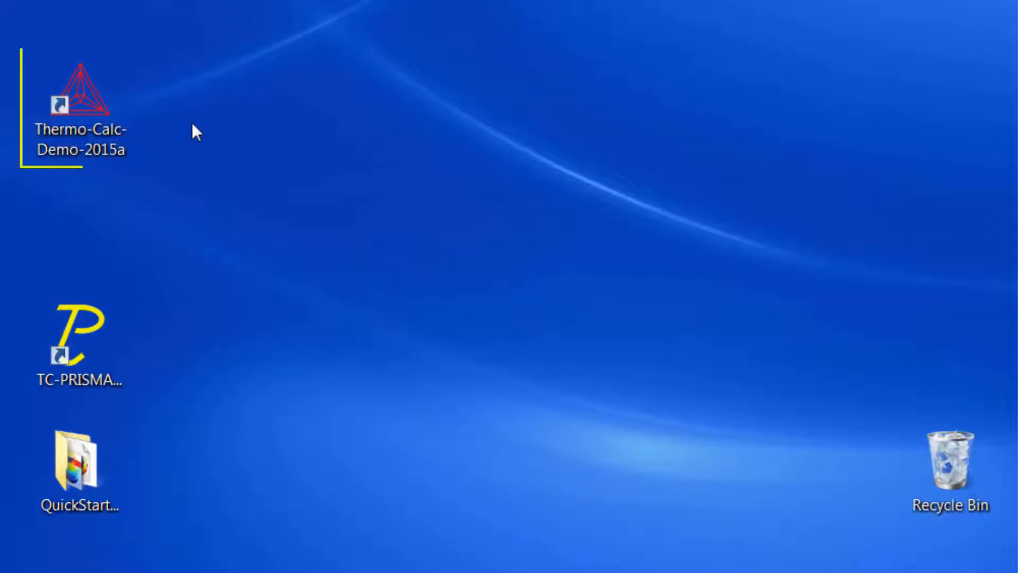
{"action": "left_click", "coordinate": [79, 107]}
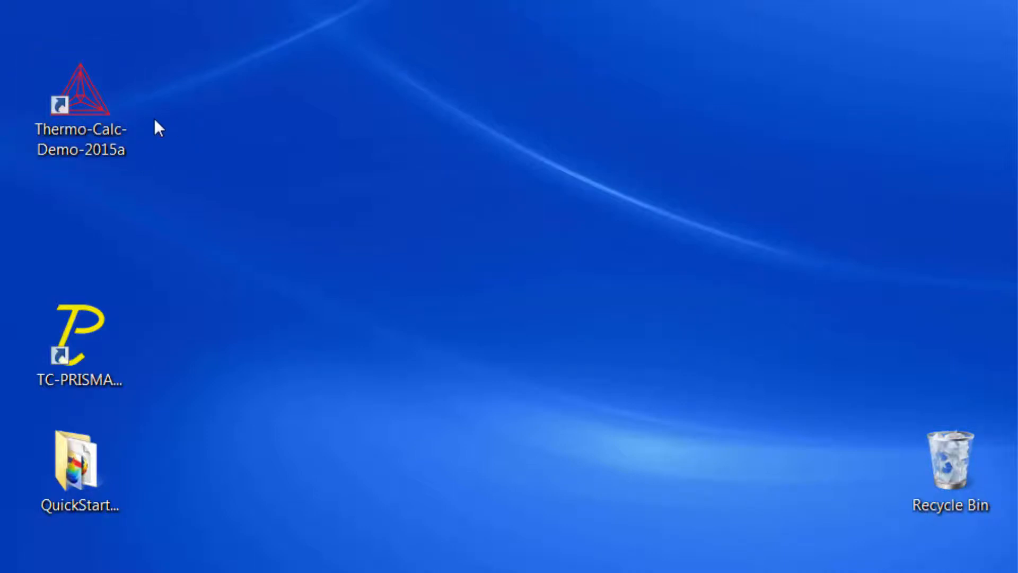
{"action": "right_click", "coordinate": [81, 97]}
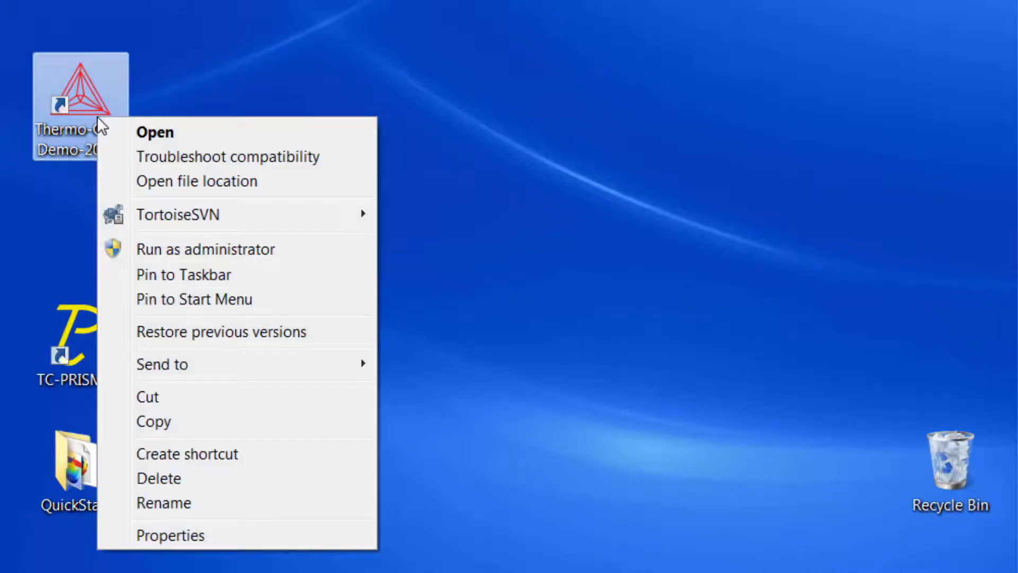
{"action": "mouse_move", "coordinate": [215, 181]}
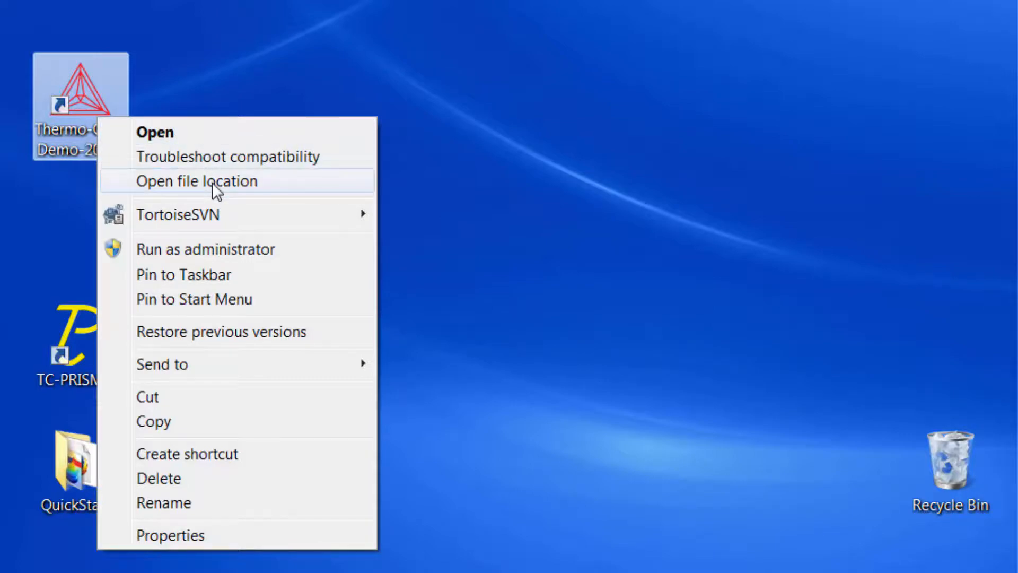
{"action": "left_click", "coordinate": [196, 182]}
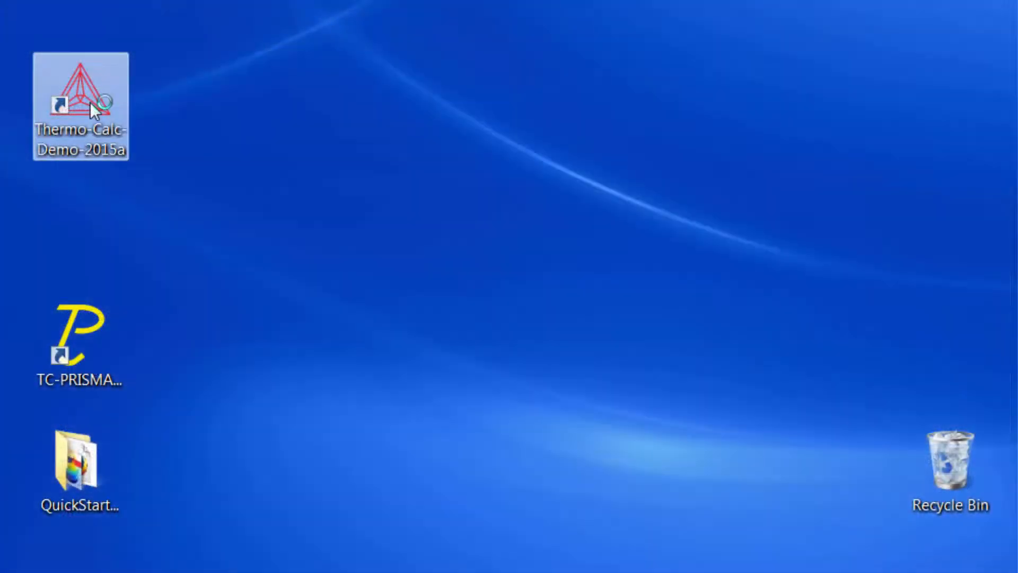
{"action": "double_click", "coordinate": [81, 108]}
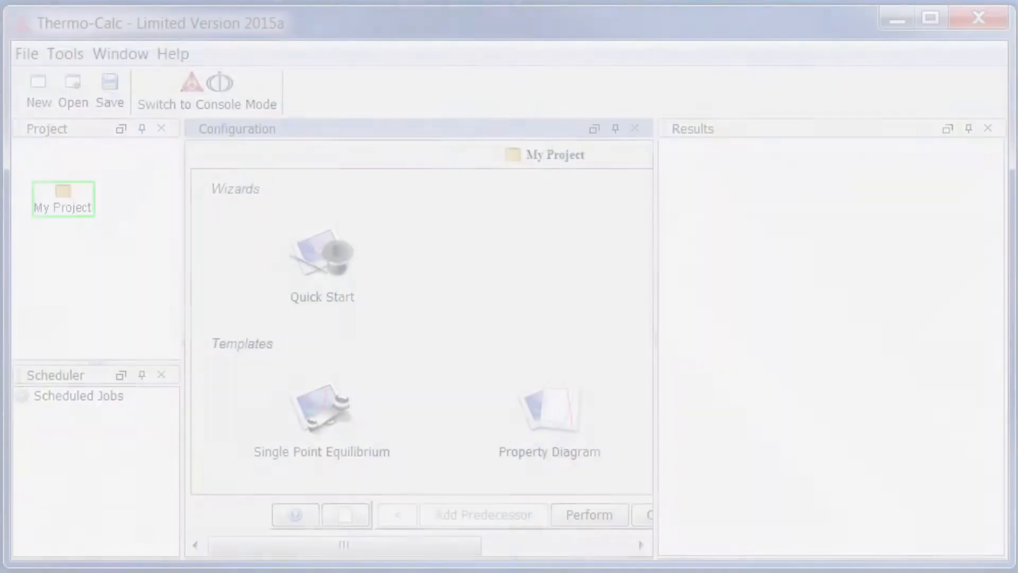